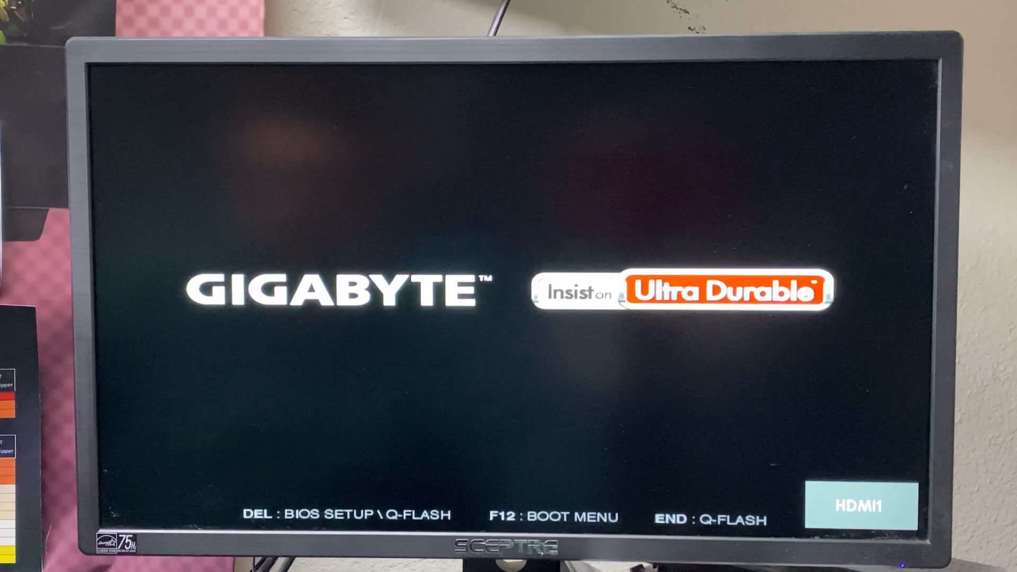
Press Delete at the Gigabyte startup logo to enter BIOS setup.
key(Delete)
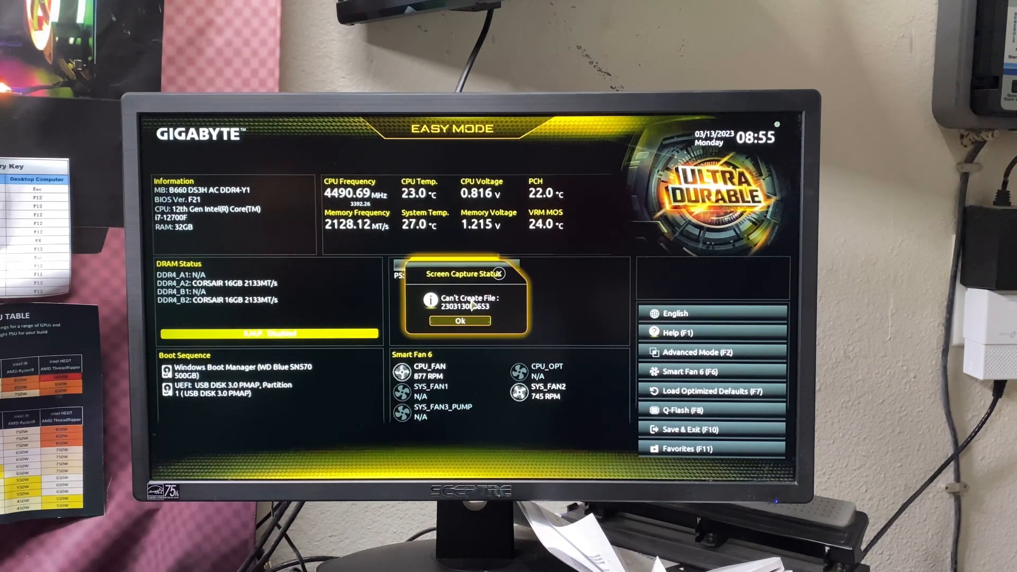
Dismiss the 'Can't Create File' screen capture notice to reveal the Easy Mode overview.
click(459, 321)
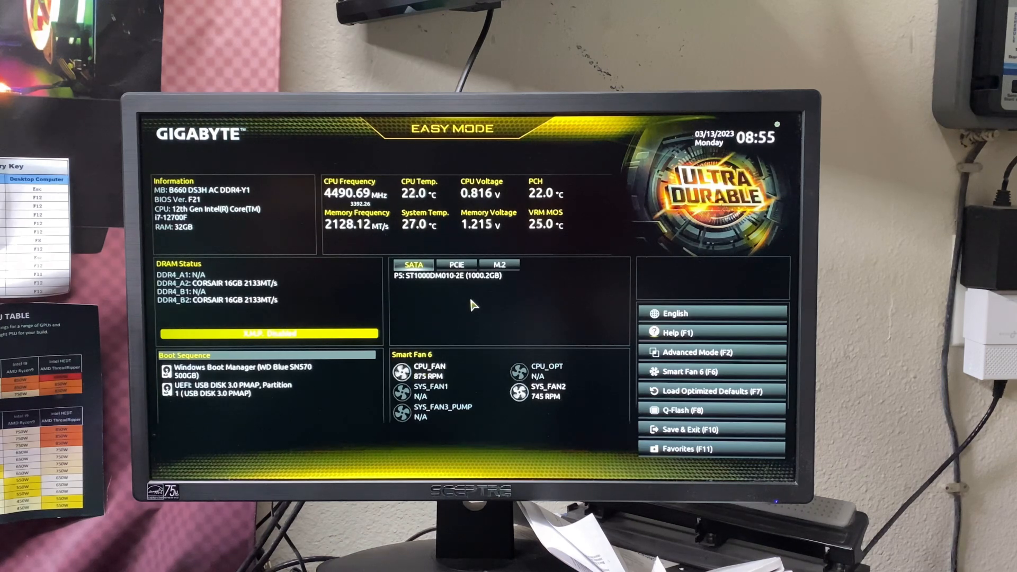